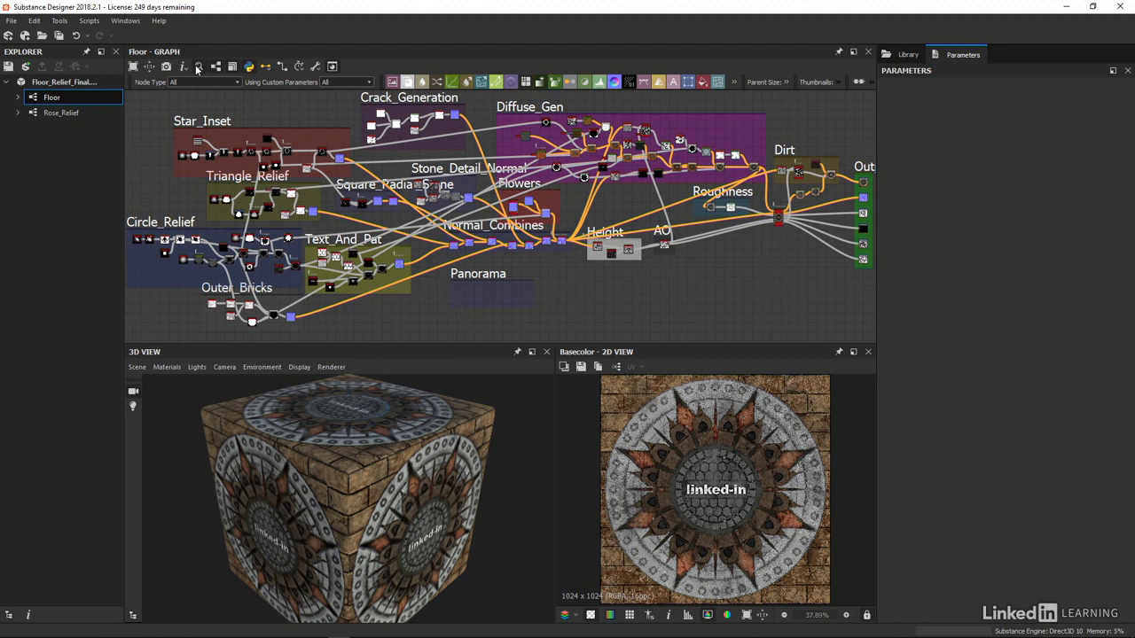
{"action": "mouse_move", "coordinate": [325, 96]}
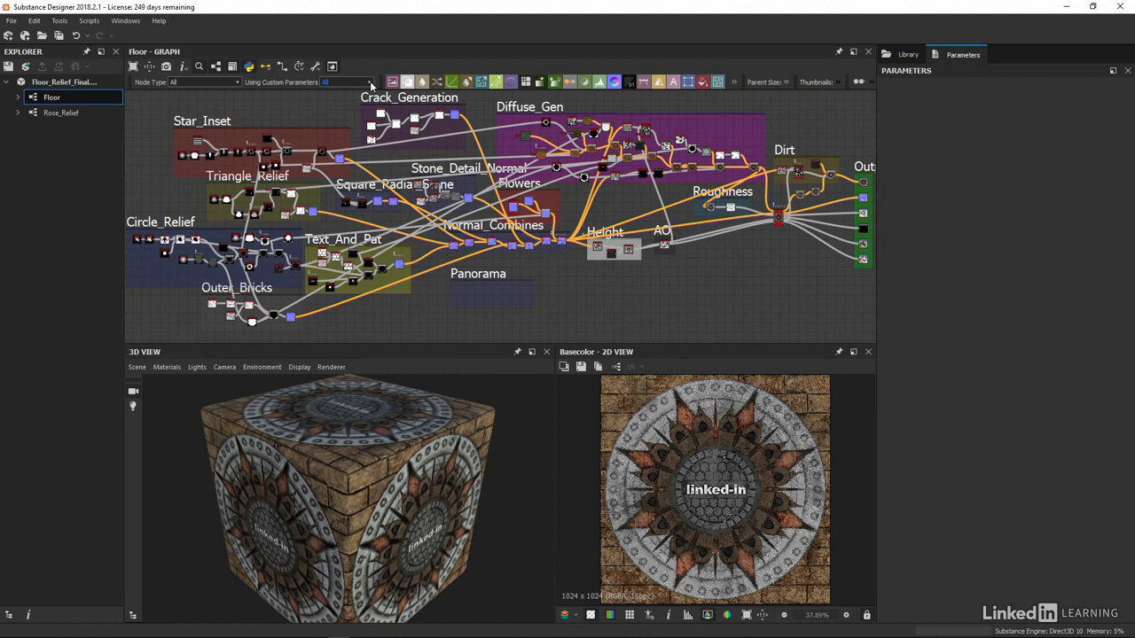
Filter the floor graph to Blend nodes and inspect one Blend node's properties
{"action": "left_click", "coordinate": [204, 81]}
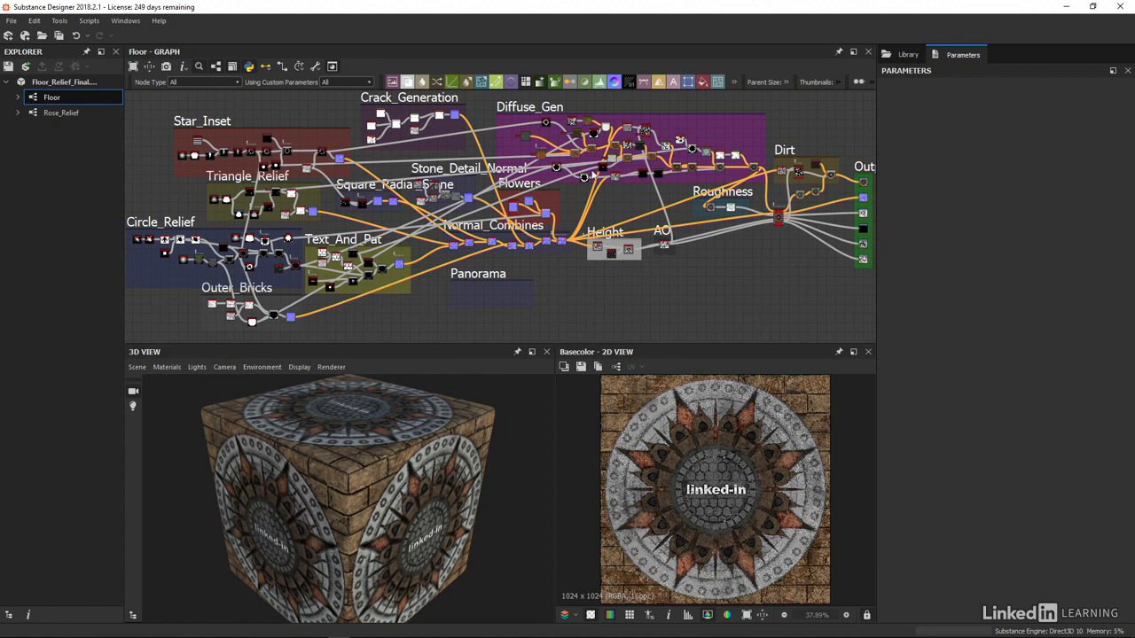
{"action": "mouse_move", "coordinate": [609, 202]}
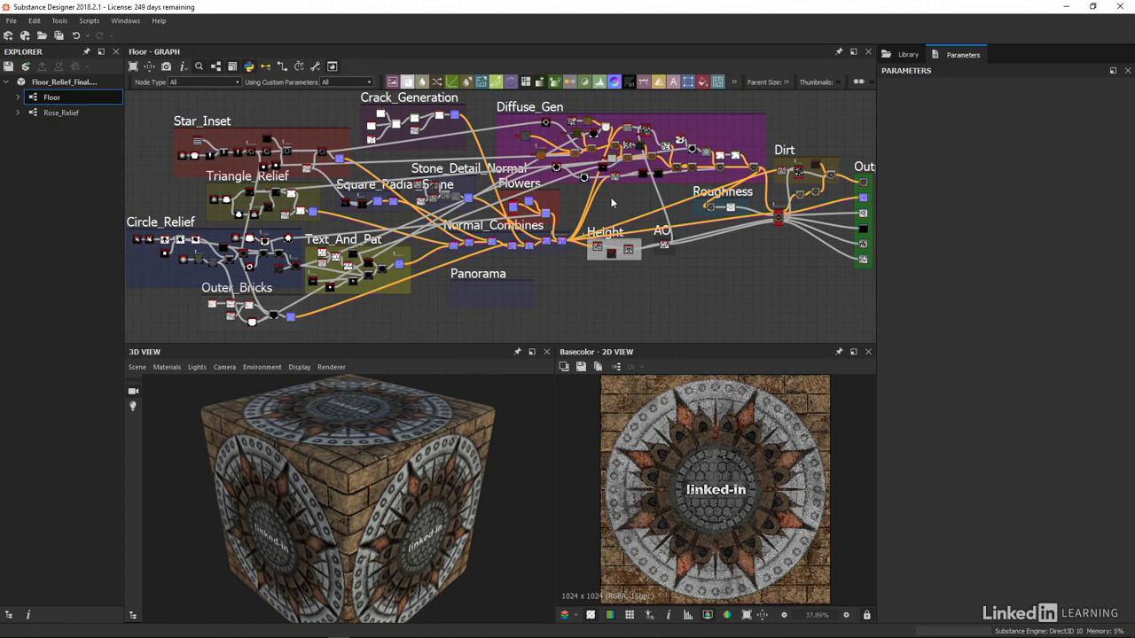
{"action": "left_click", "coordinate": [203, 82]}
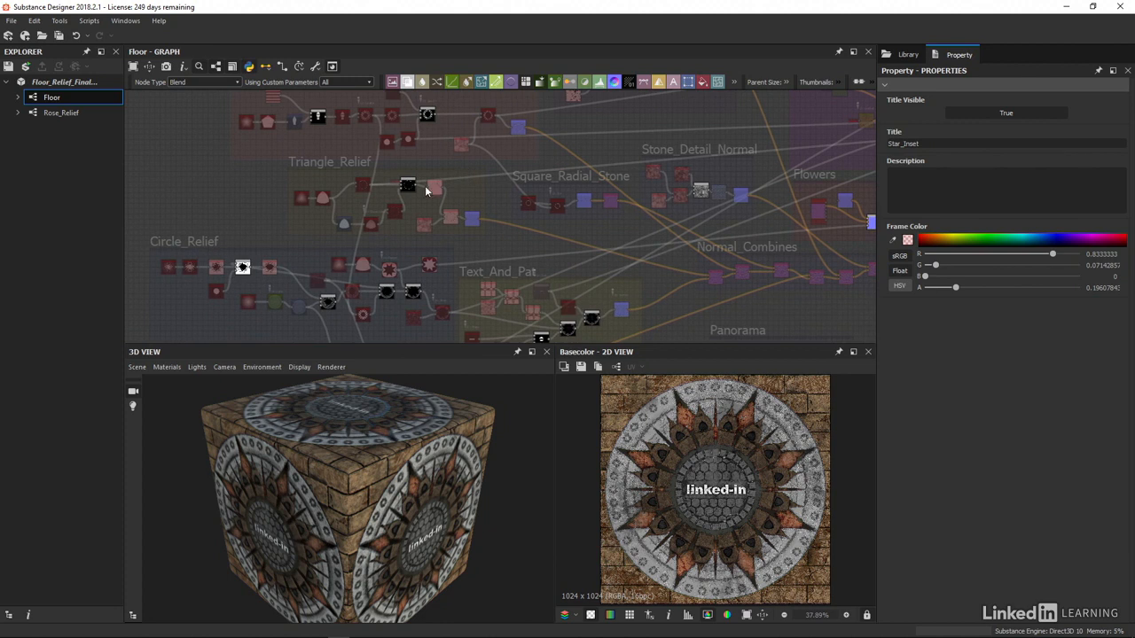
{"action": "left_click", "coordinate": [427, 115]}
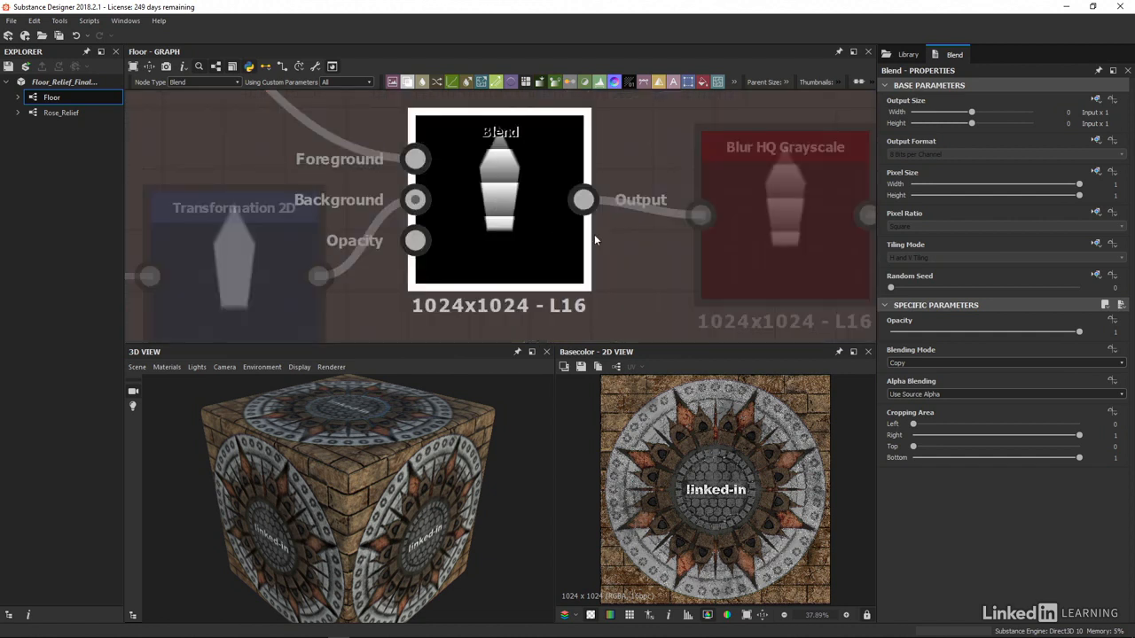
{"action": "scroll", "scroll_direction": "down", "scroll_amount": 3}
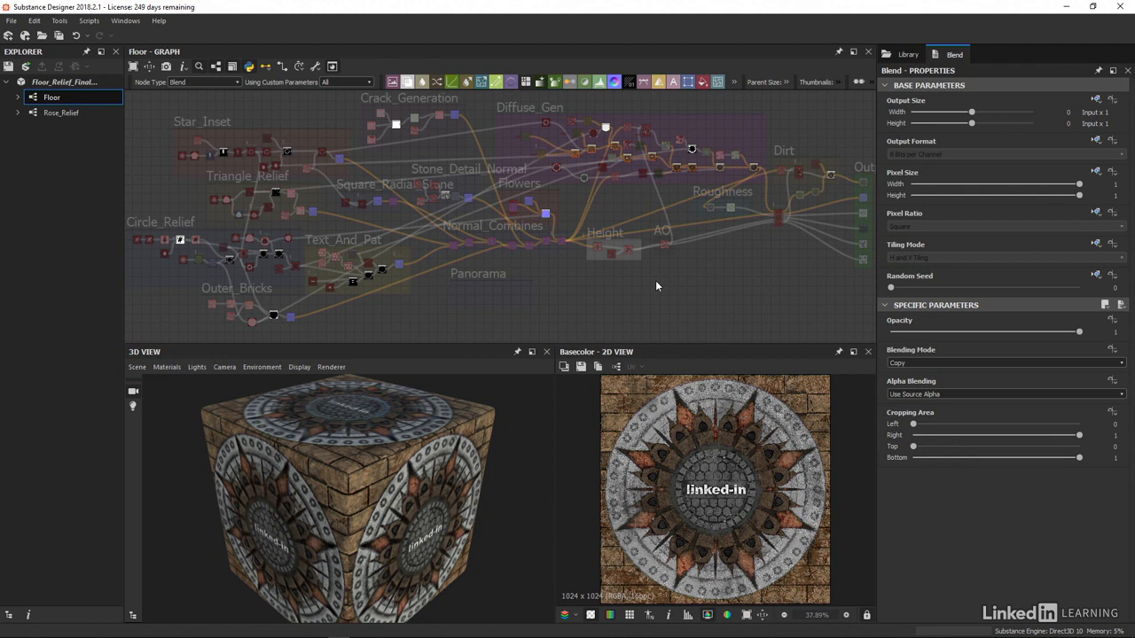
Briefly filter by Blur nodes, then turn the node-type filter off so all nodes show
{"action": "left_click", "coordinate": [202, 82]}
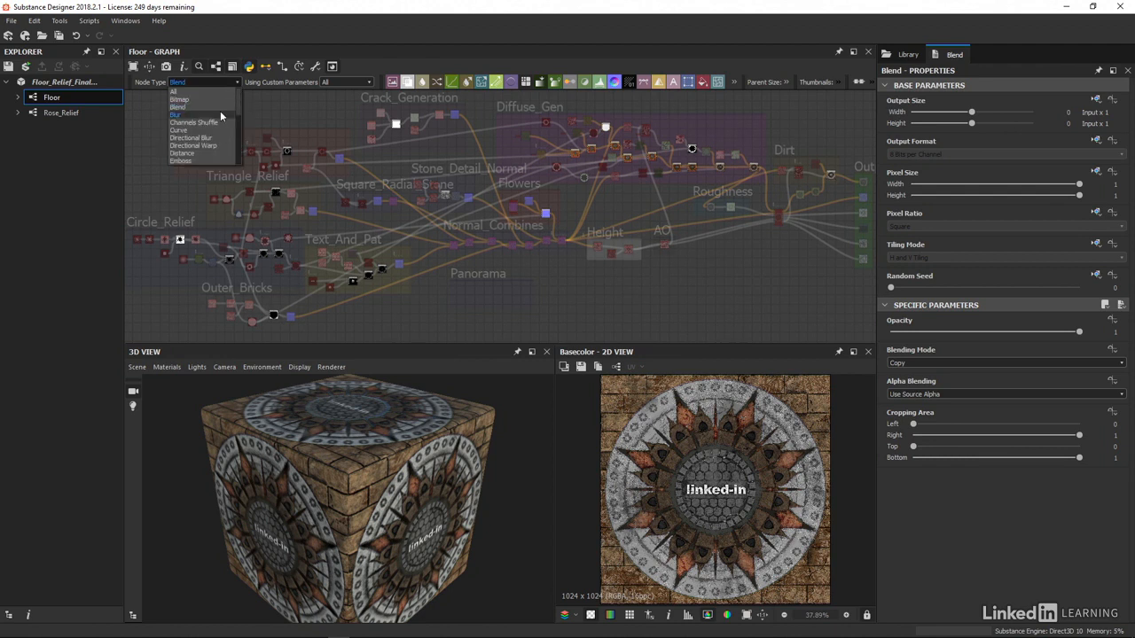
{"action": "left_click", "coordinate": [175, 114]}
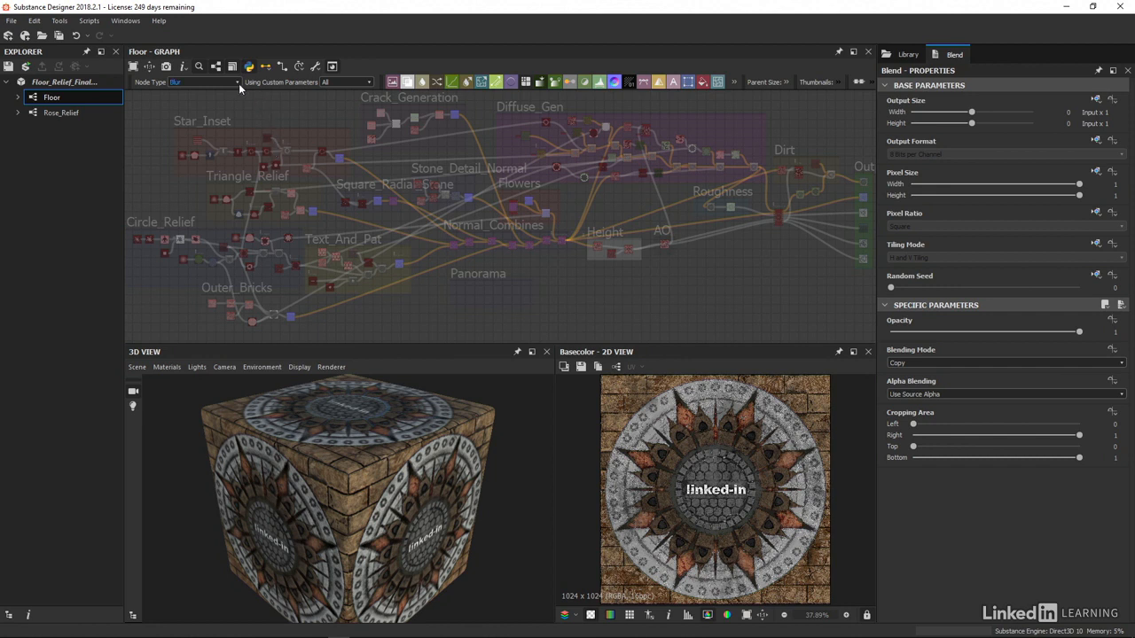
{"action": "left_click", "coordinate": [204, 81]}
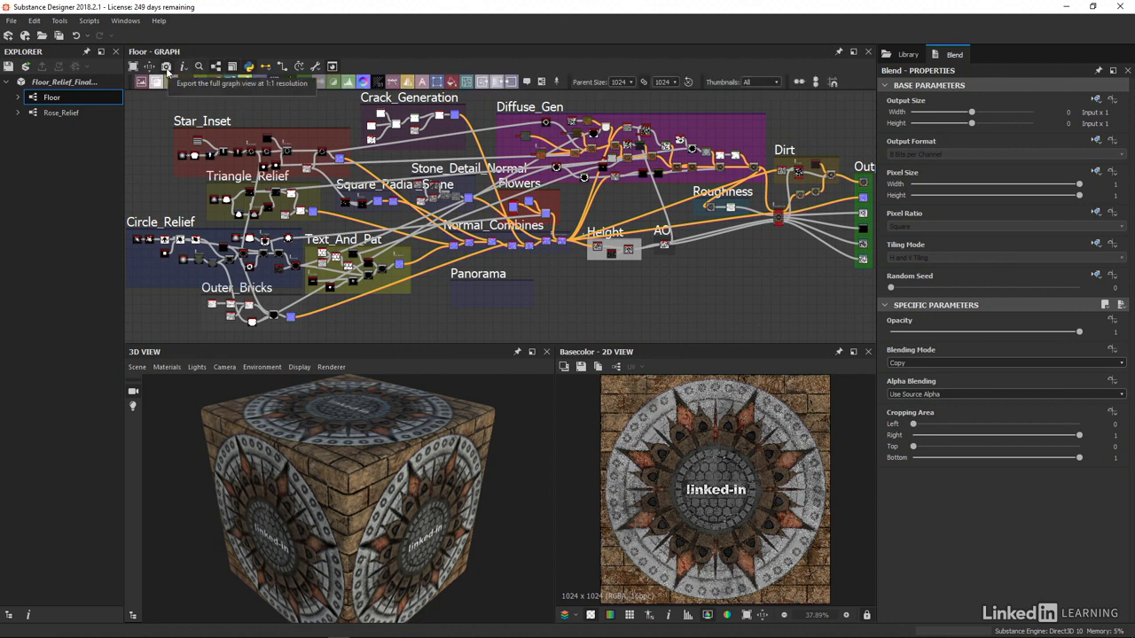
{"action": "left_click", "coordinate": [167, 68]}
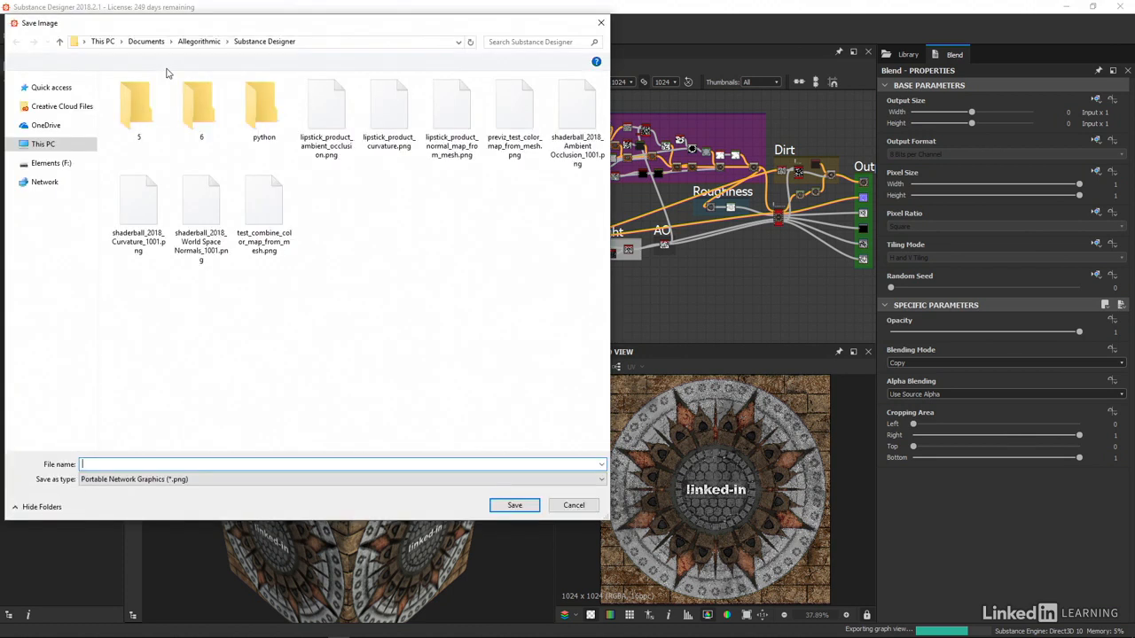
{"action": "left_click", "coordinate": [25, 144]}
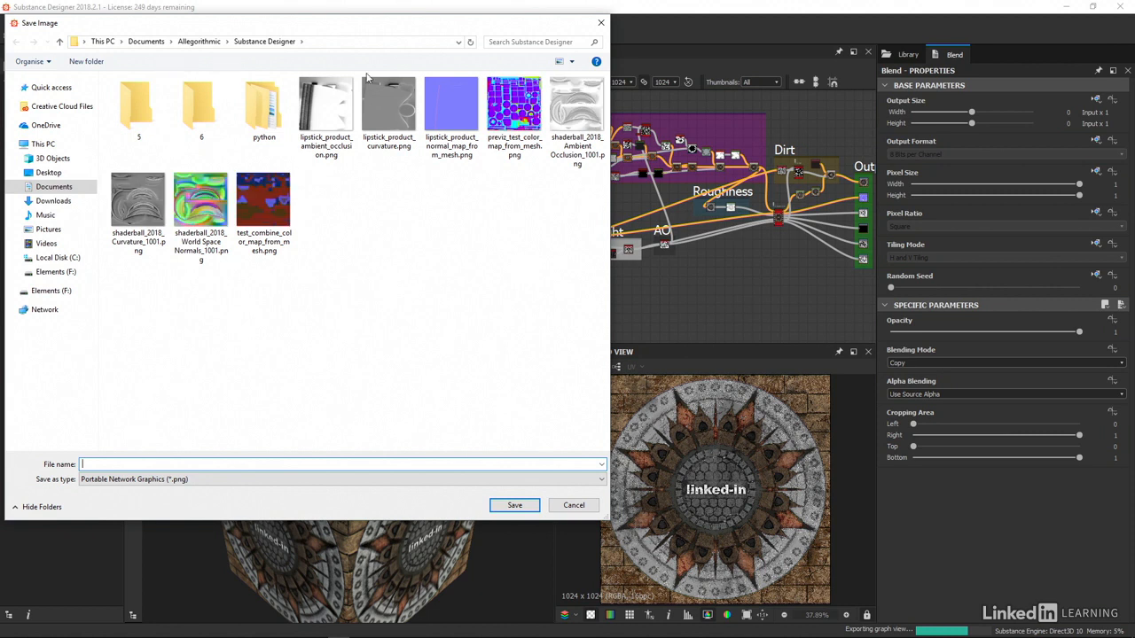
{"action": "left_click", "coordinate": [575, 503]}
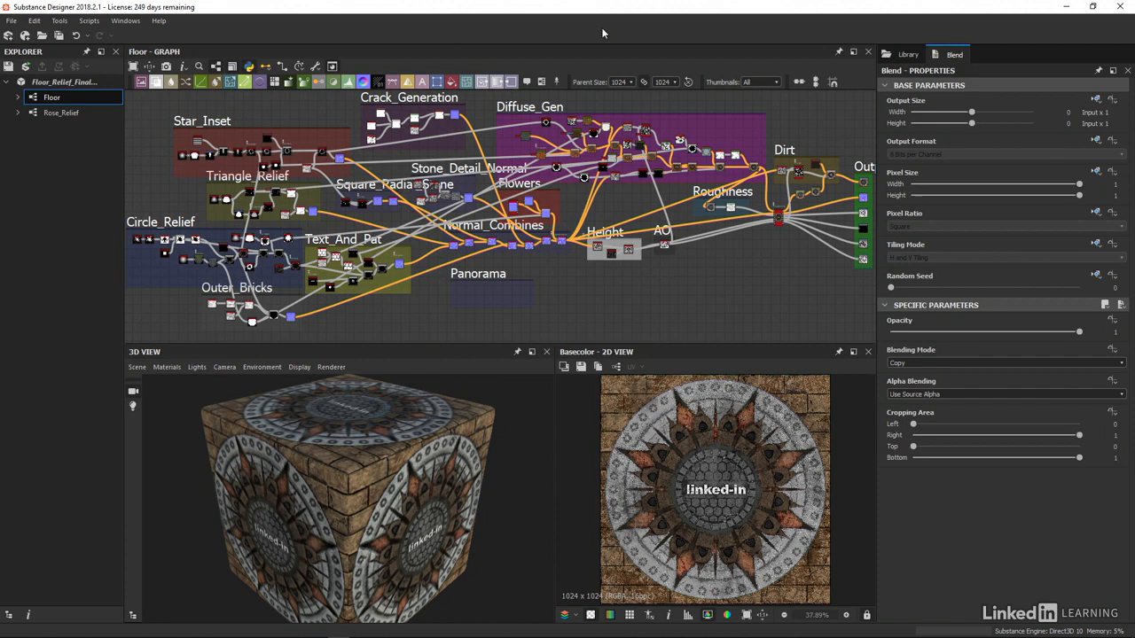
{"action": "mouse_move", "coordinate": [335, 60]}
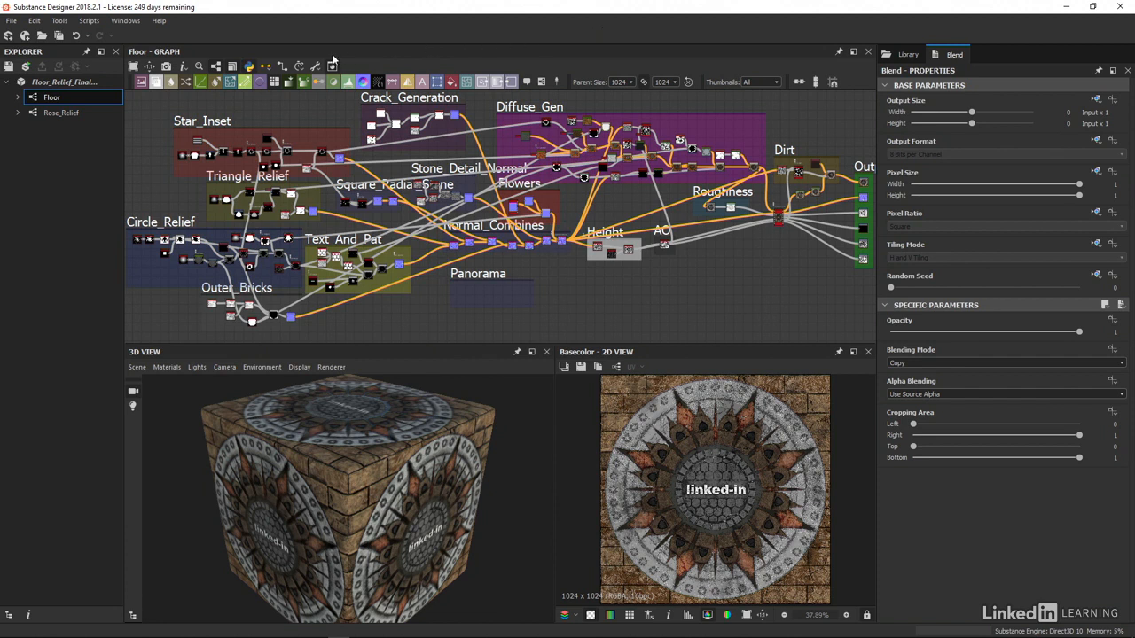
Launch the PSD Exporter from graph tools and save a new 'te' PSD on the Desktop
{"action": "left_click", "coordinate": [333, 68]}
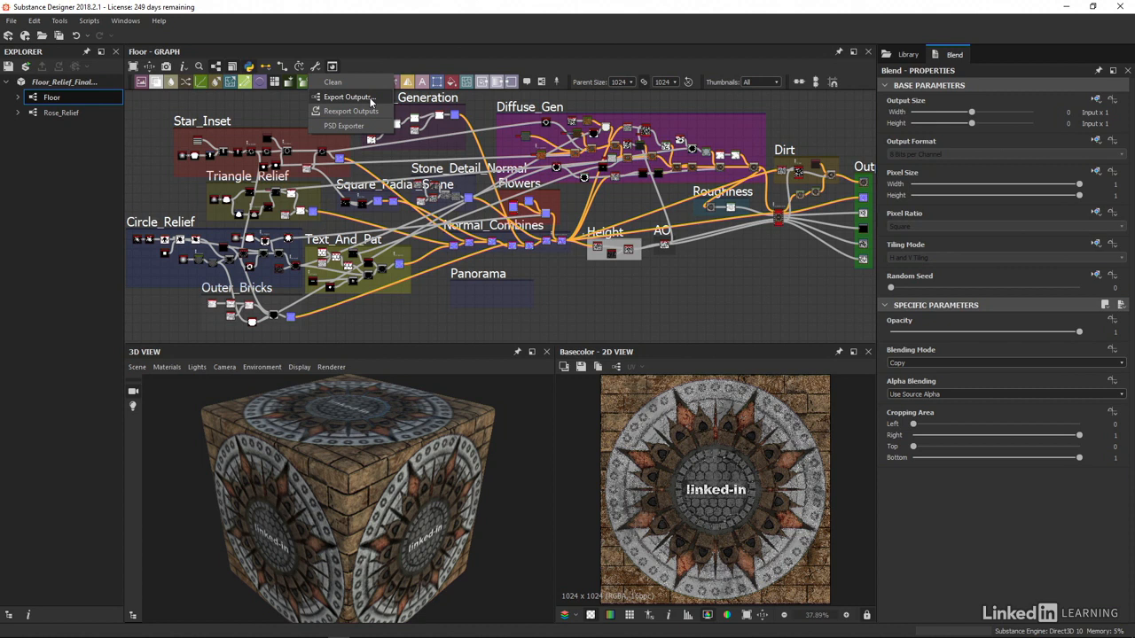
{"action": "mouse_move", "coordinate": [369, 133]}
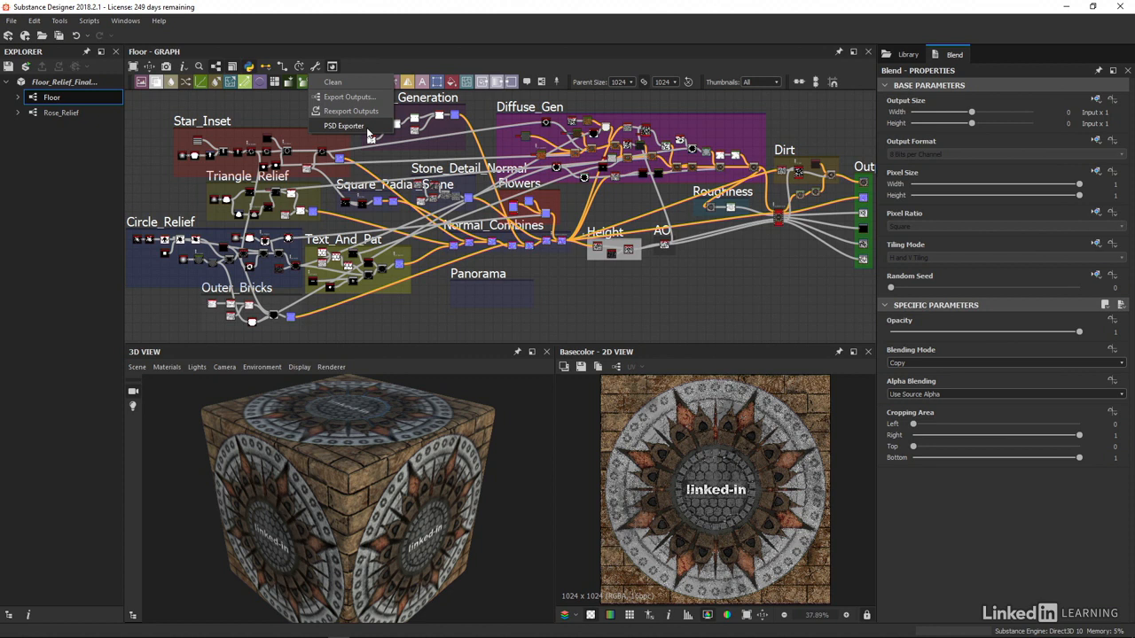
{"action": "left_click", "coordinate": [344, 124]}
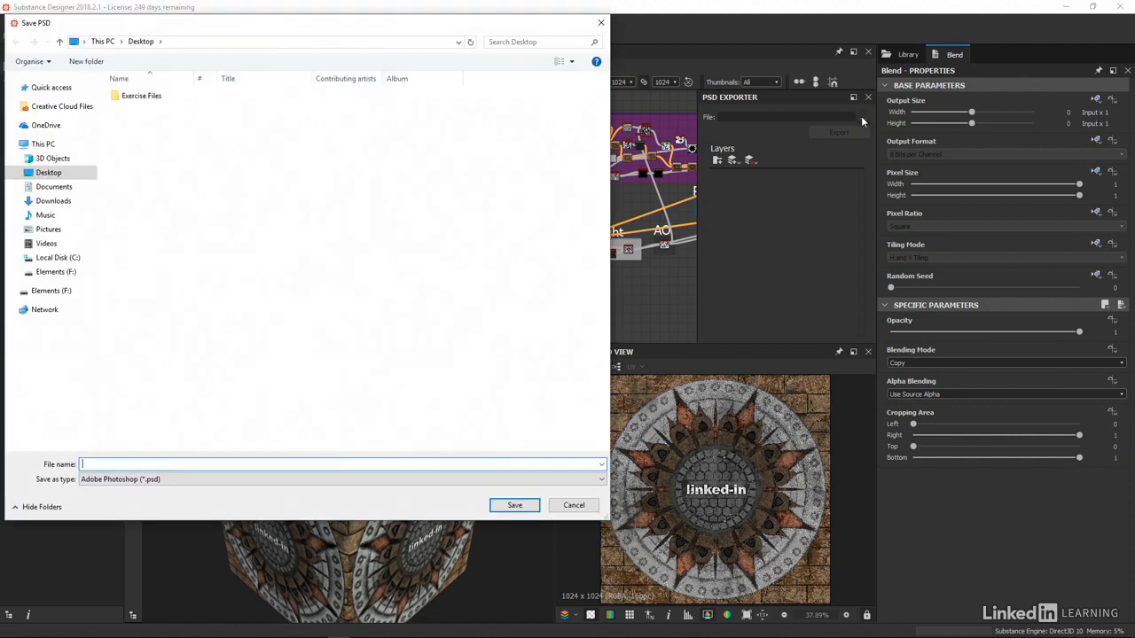
{"action": "type", "text": "te"}
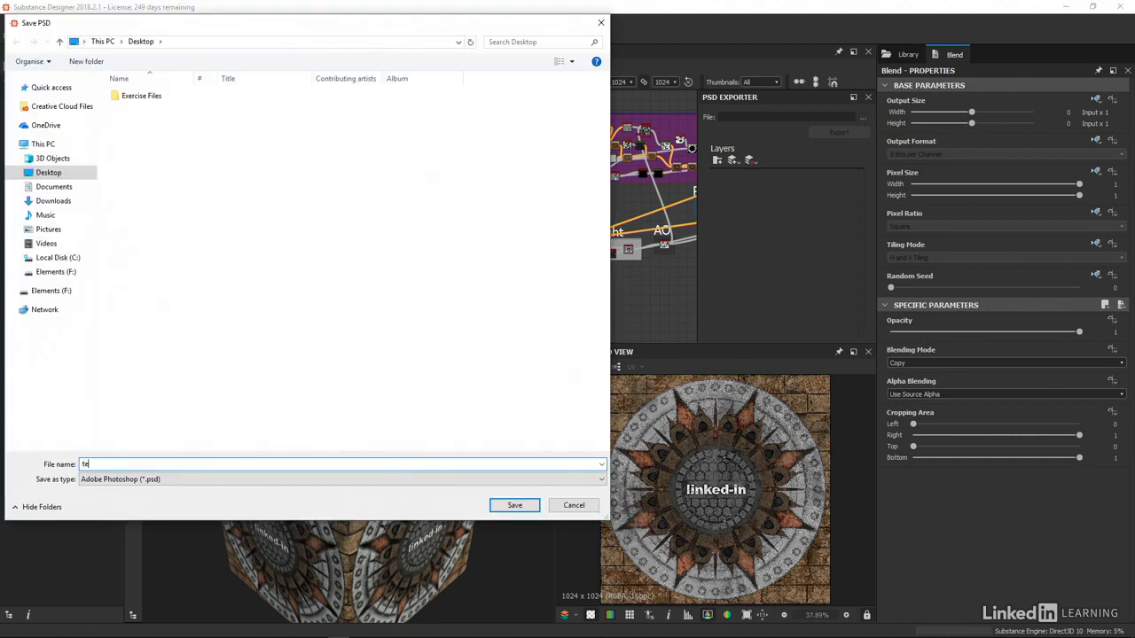
{"action": "left_click", "coordinate": [514, 504]}
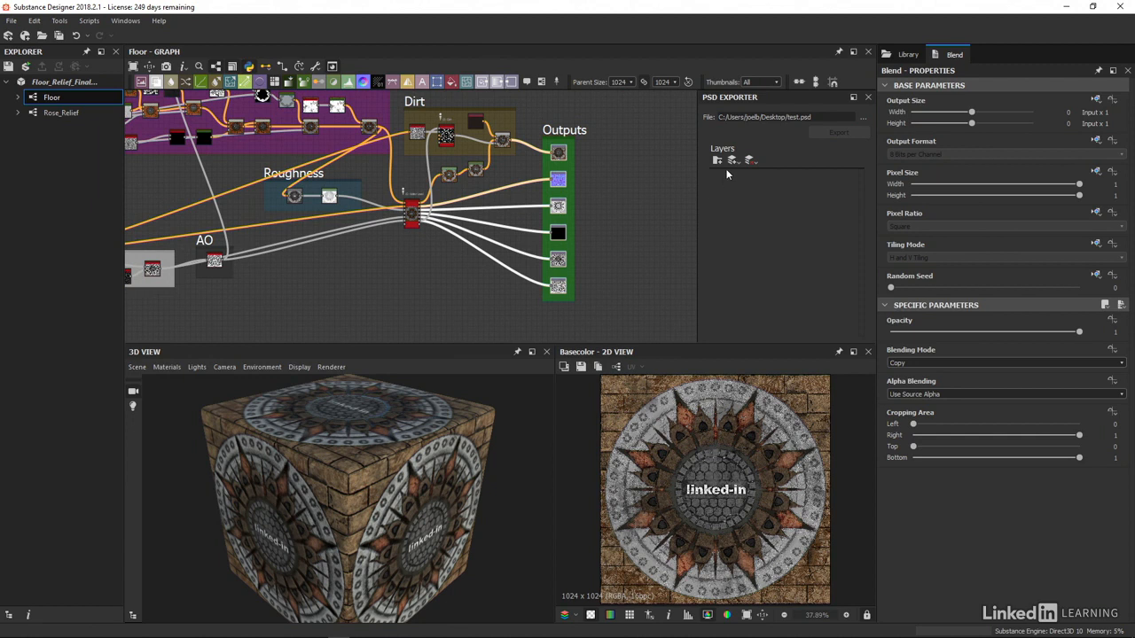
Add layers from the six selected output nodes, then close the PSD Exporter
{"action": "left_click", "coordinate": [718, 159]}
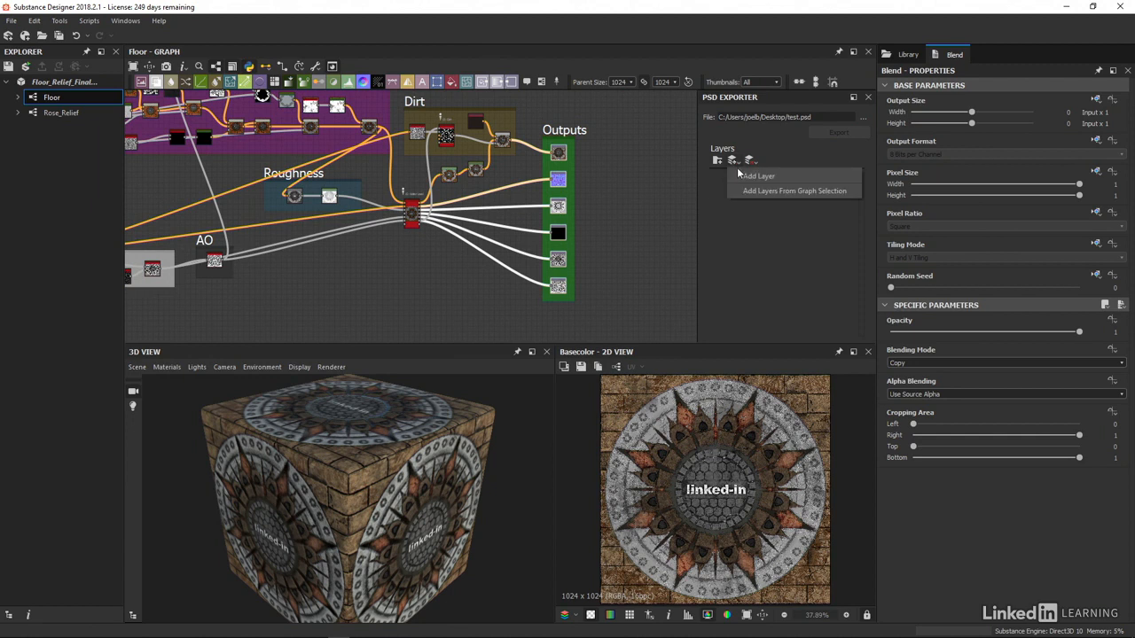
{"action": "left_click", "coordinate": [794, 191]}
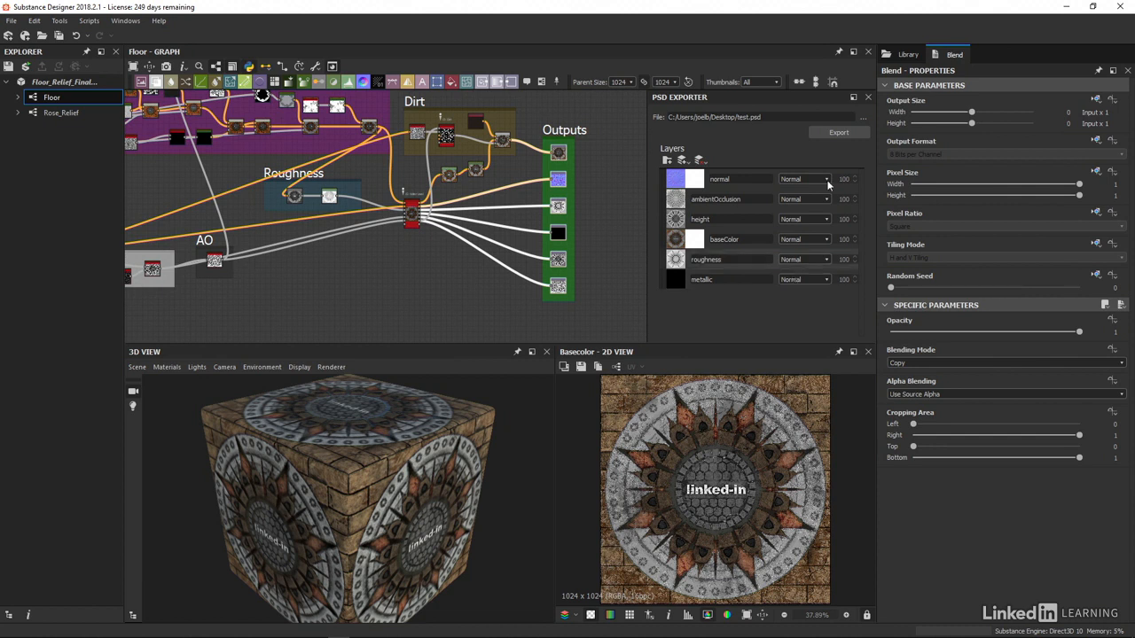
{"action": "left_click", "coordinate": [869, 96]}
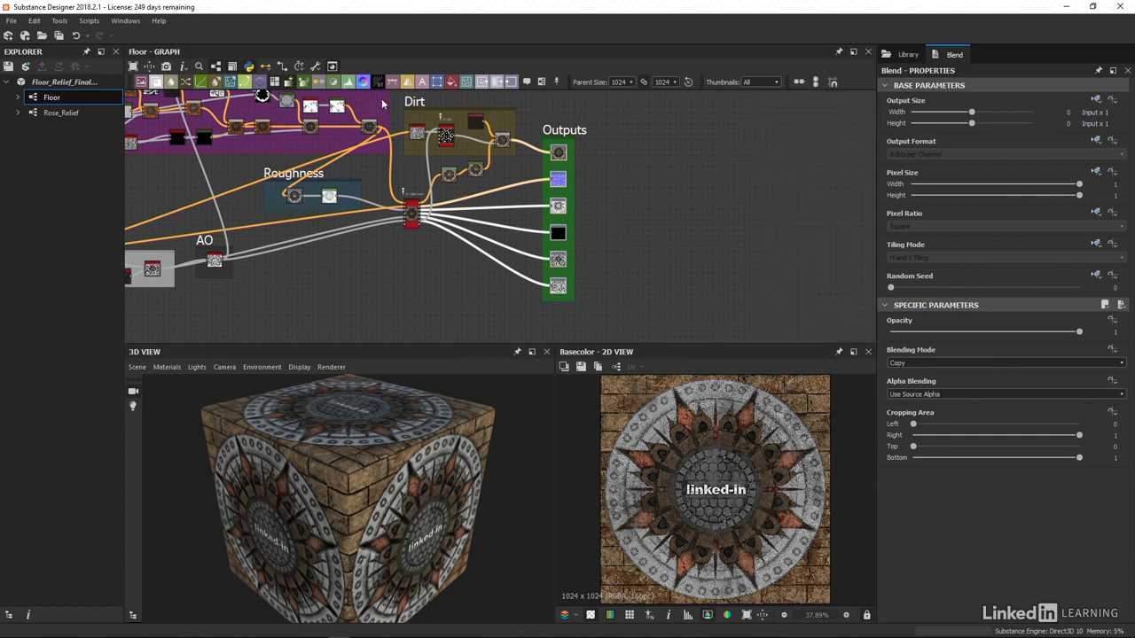
{"action": "left_click", "coordinate": [333, 68]}
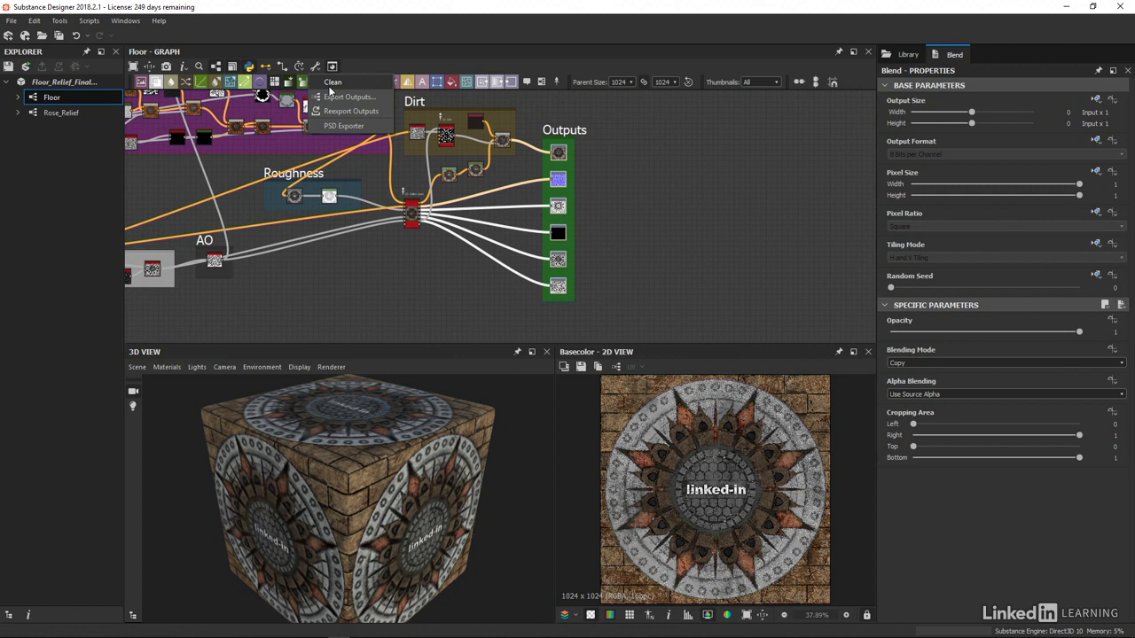